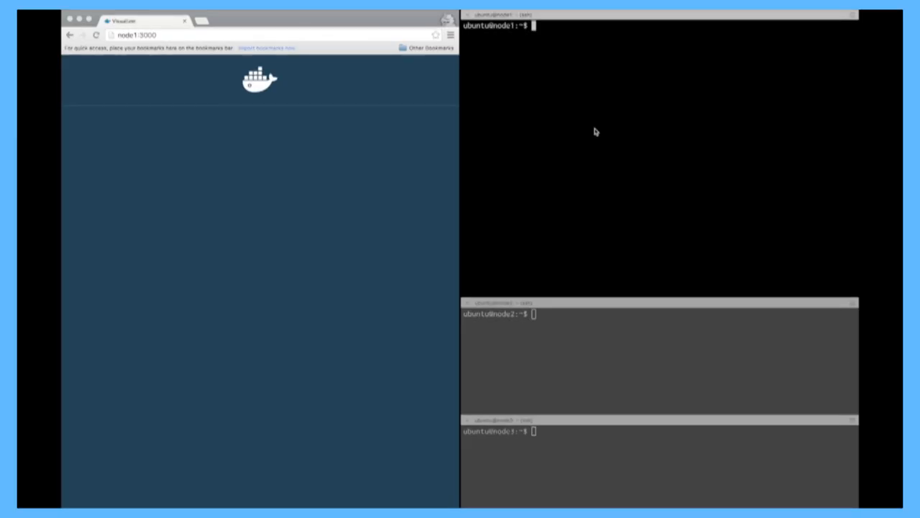
Initialize a Docker swarm on node1 with 'docker swarm init', making it the manager.
type("docker swa")
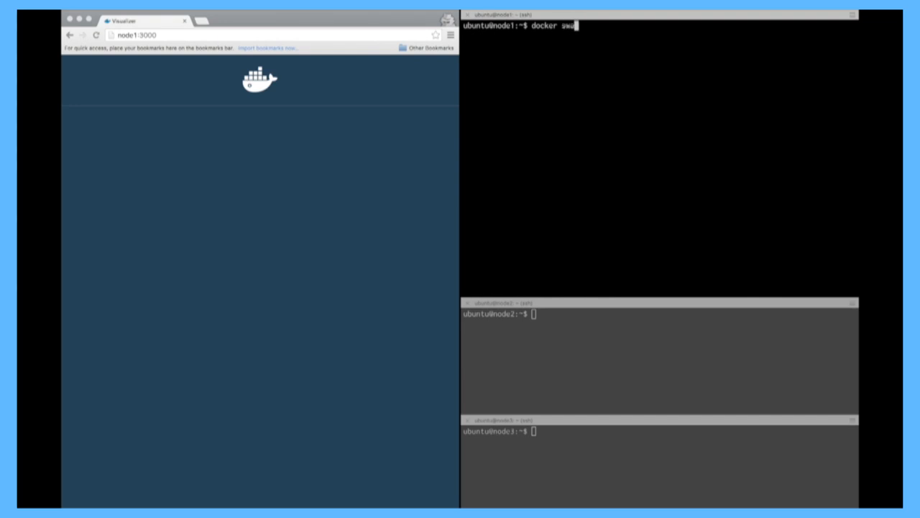
type("rm")
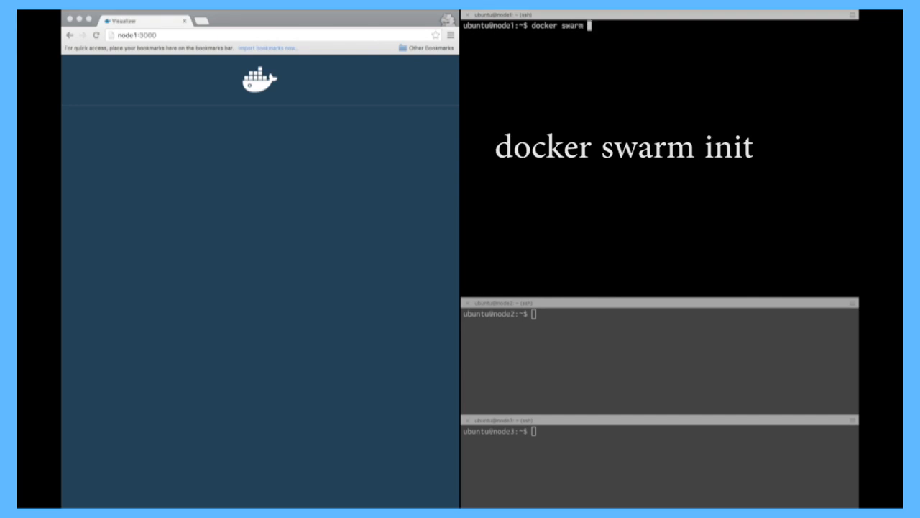
key("Return")
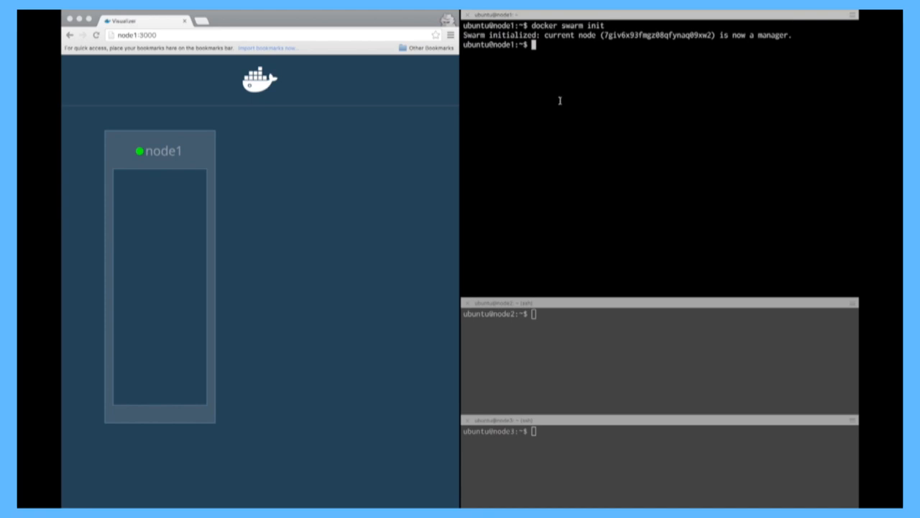
List the swarm nodes with 'docker node ls', showing node1 as Ready, Active Leader.
type("docker n")
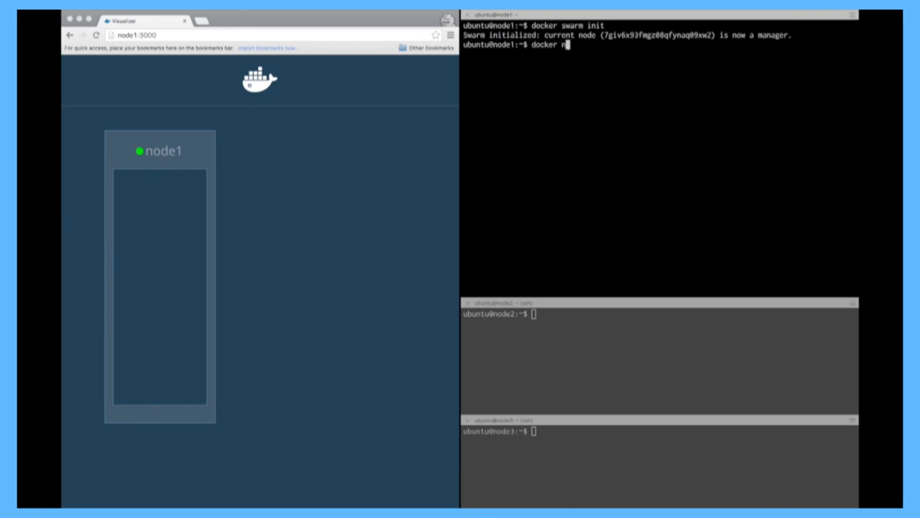
type("ode ls")
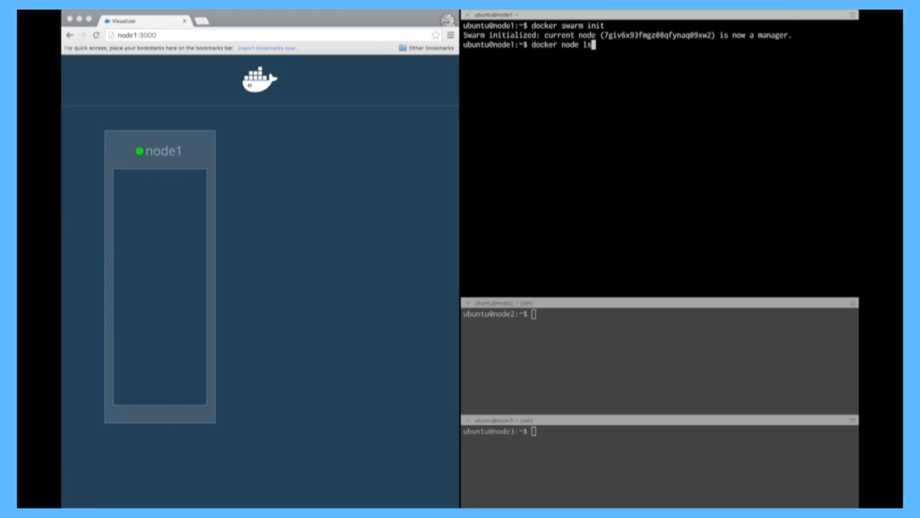
key("Return")
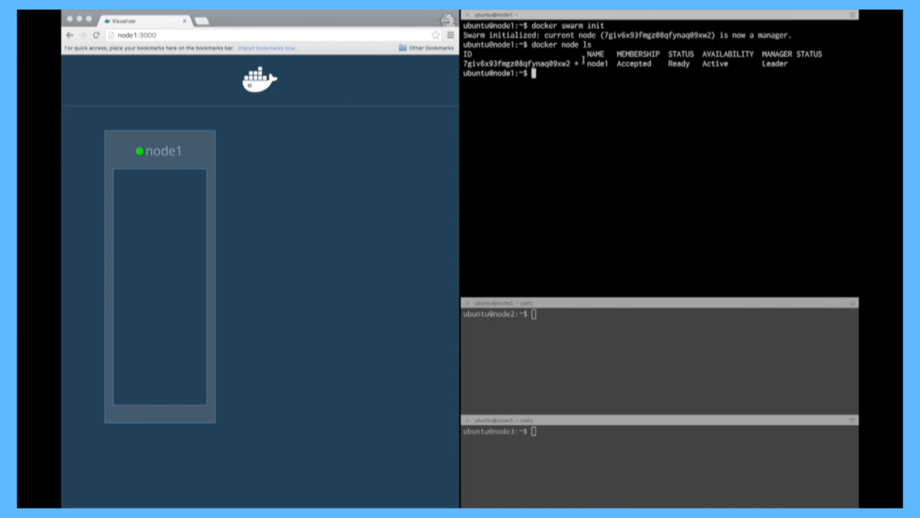
mouse_move(558, 115)
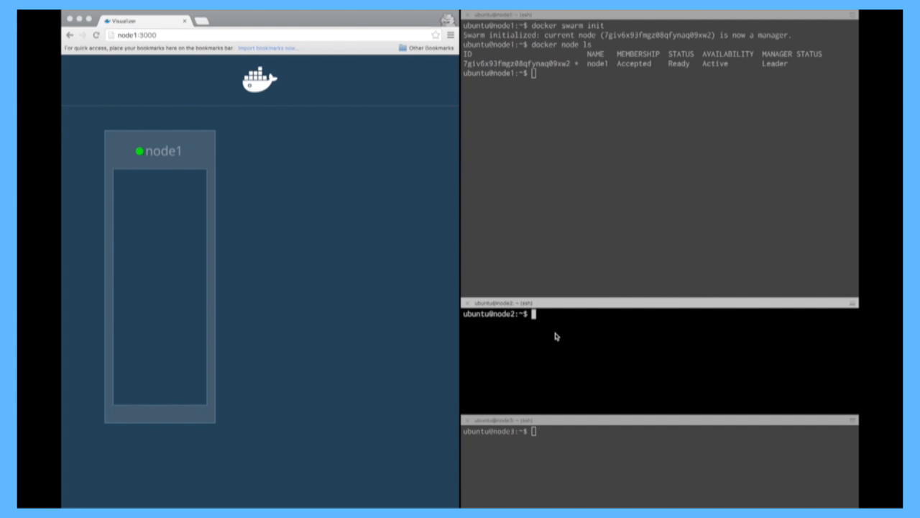
Join node2 and node3 to the swarm as workers with 'docker swarm join node1:2377'.
type("docker")
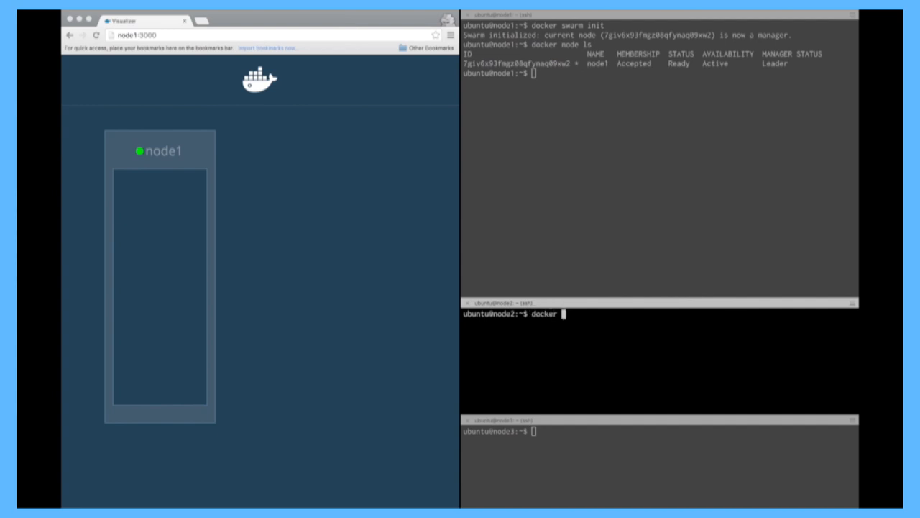
type("swarm join node1")
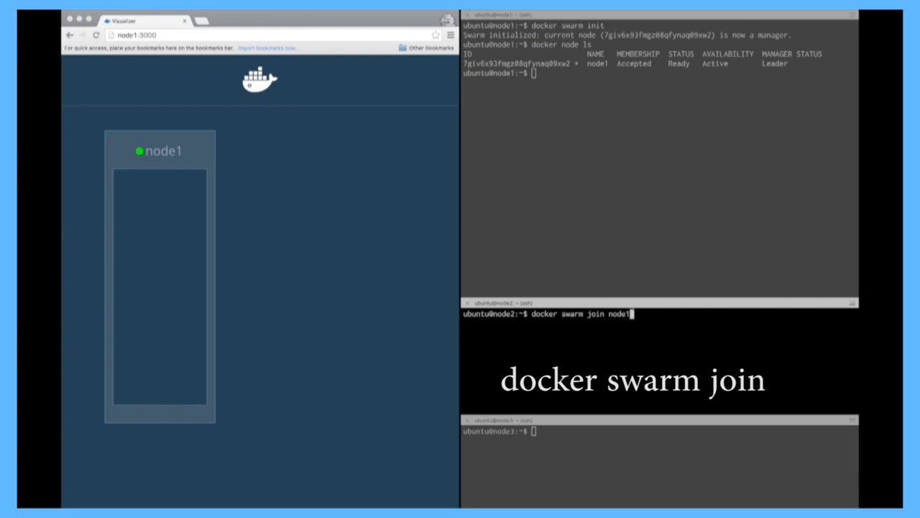
type(":2377")
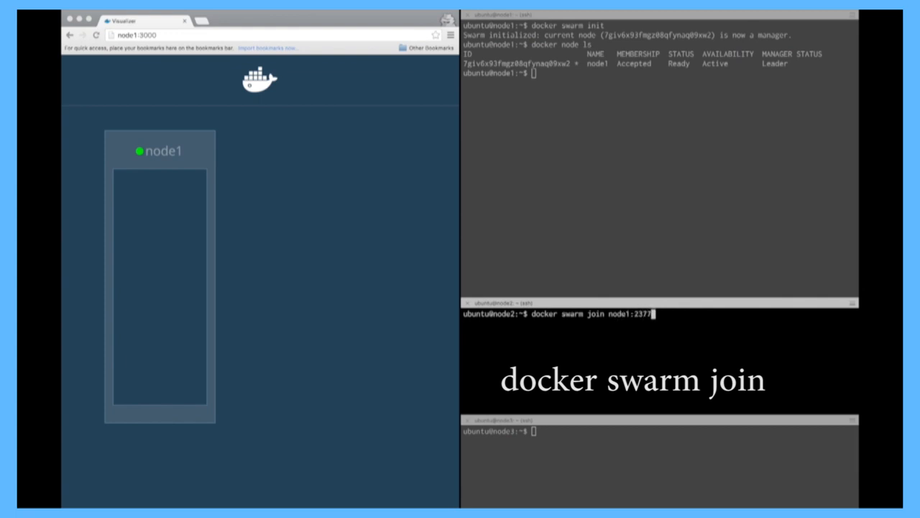
key("Return")
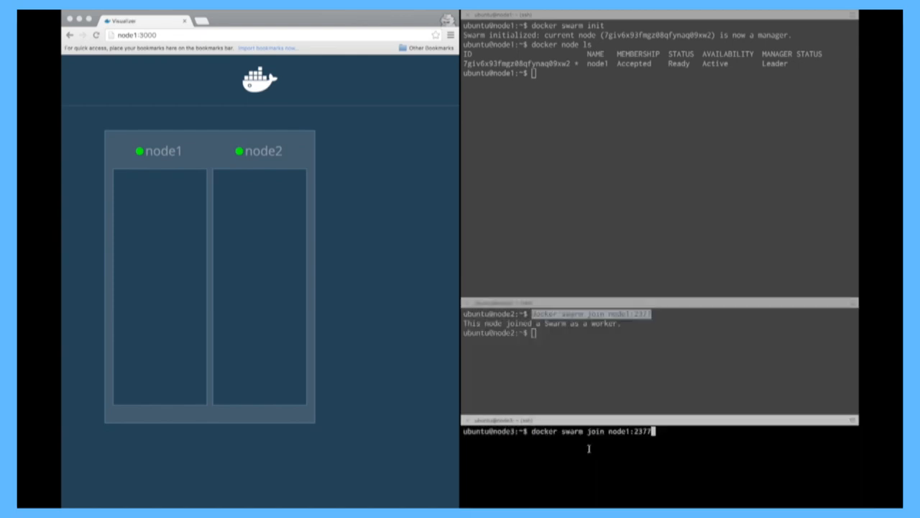
key("Return")
type("docker s")
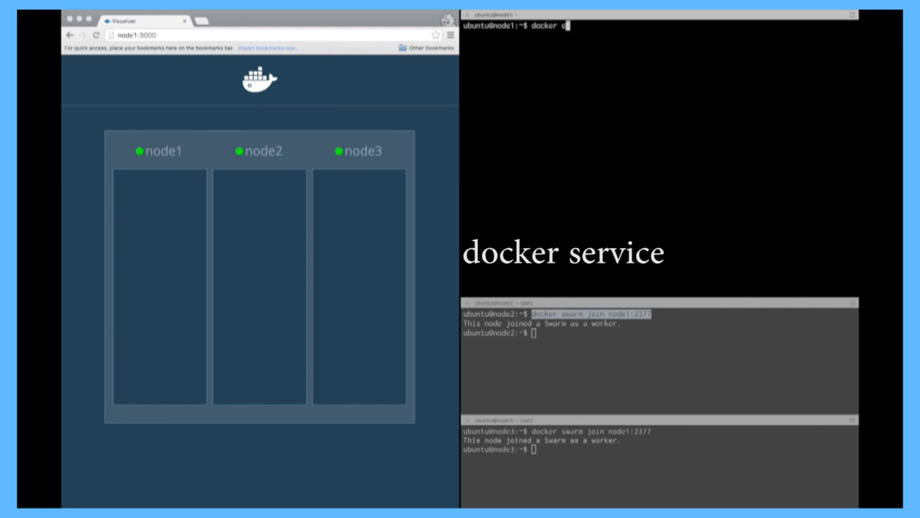
key("Return")
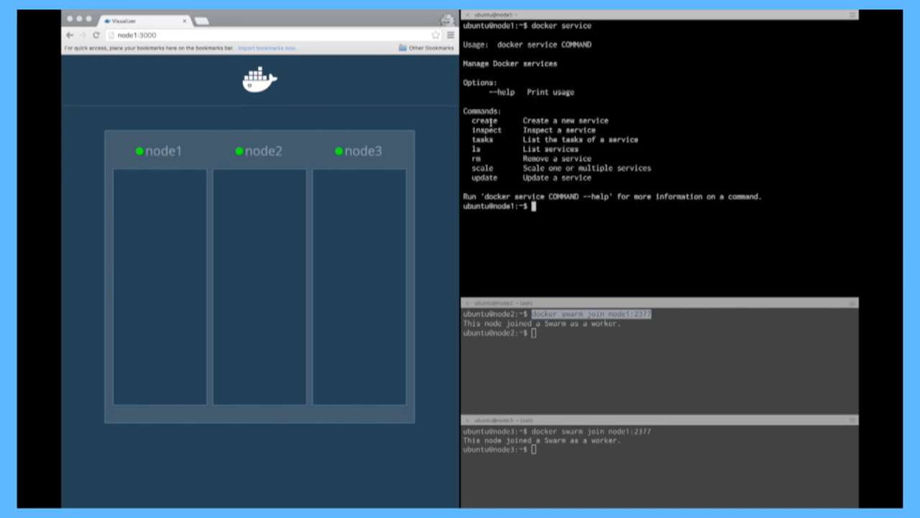
mouse_move(496, 184)
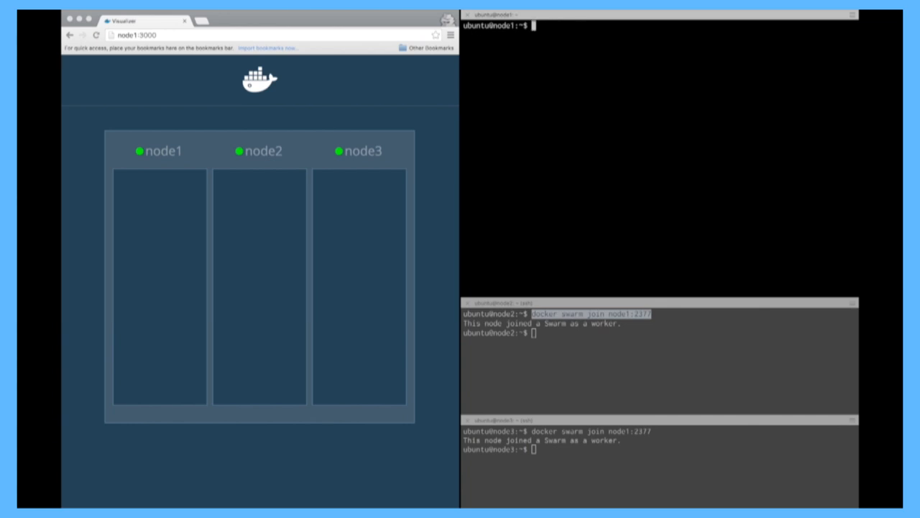
Create the vote service from the instavote/vote image, publishing port 8080.
type("docker service crea")
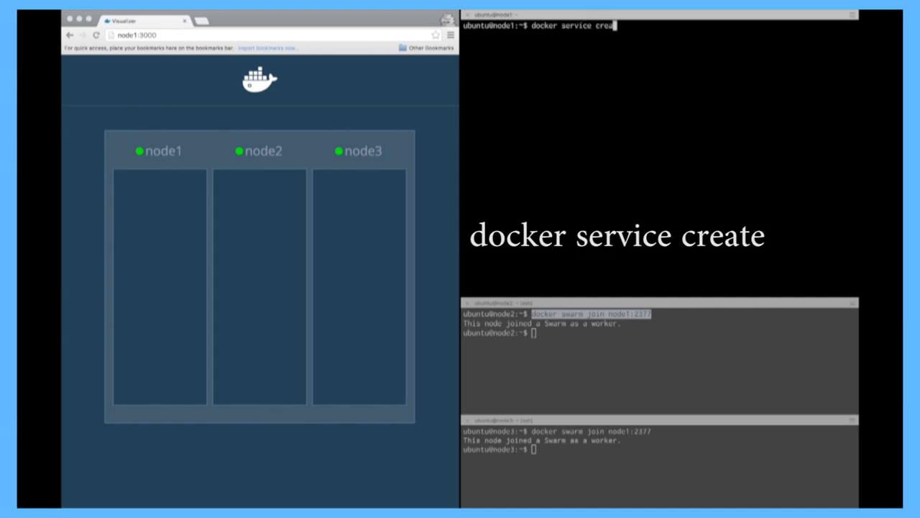
type("--name")
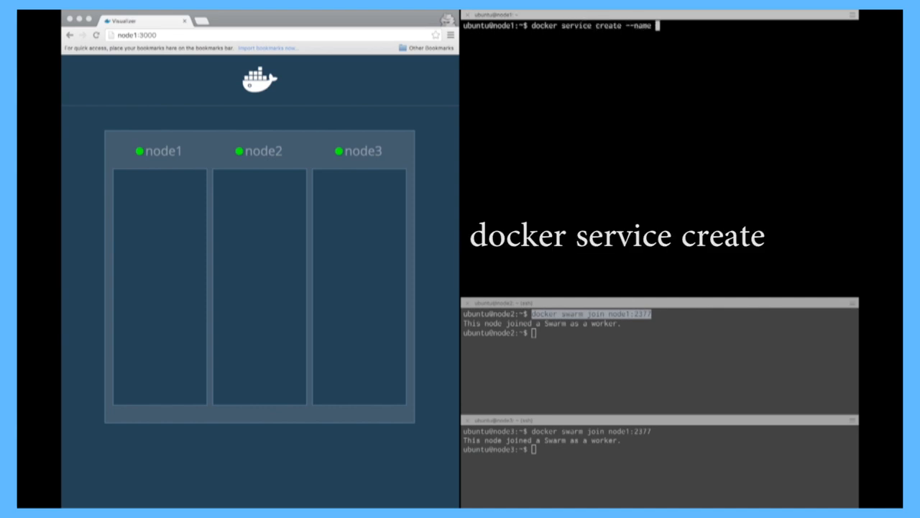
type("vote instal")
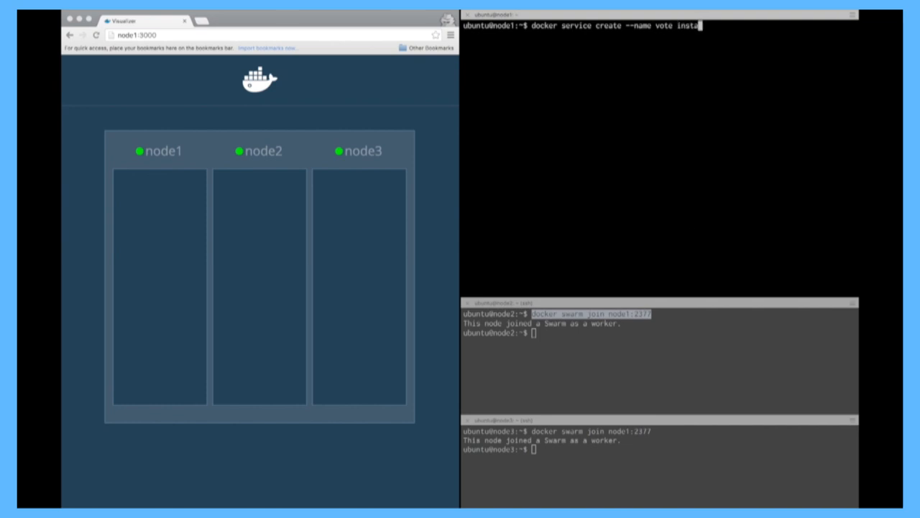
type("vote")
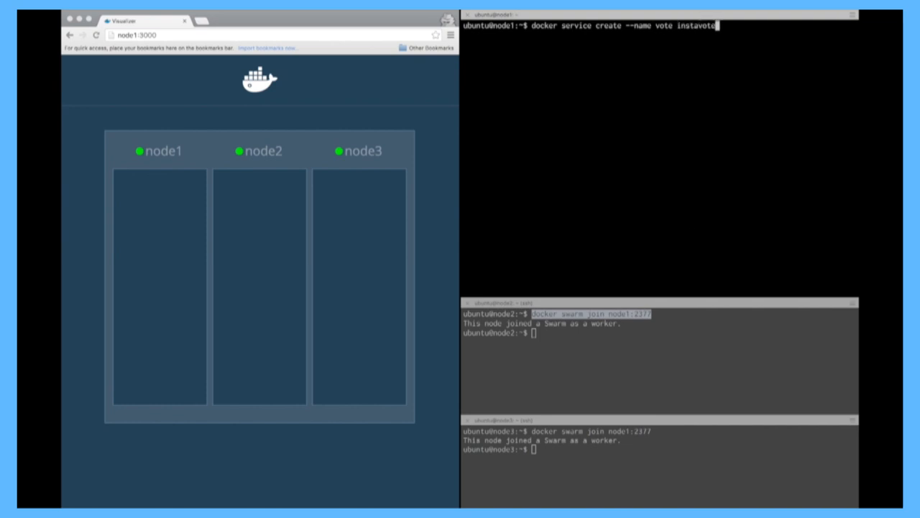
type(":")
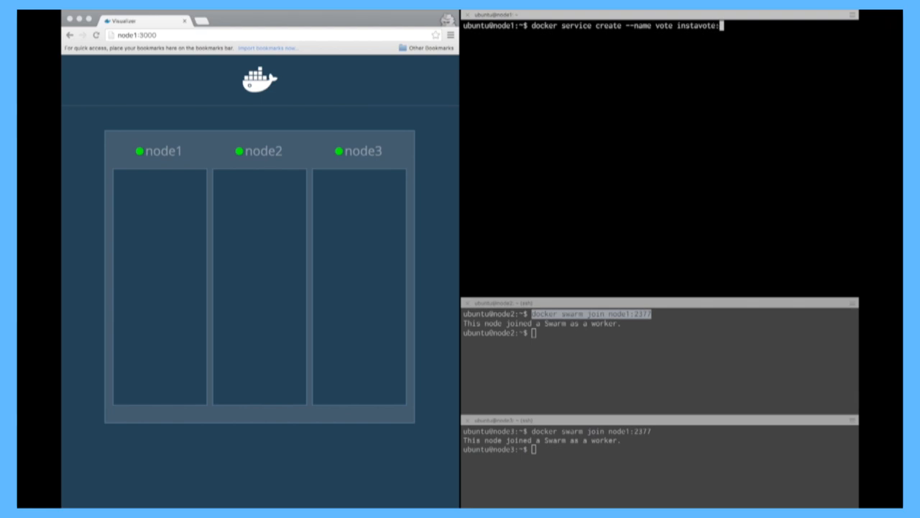
type("/vo")
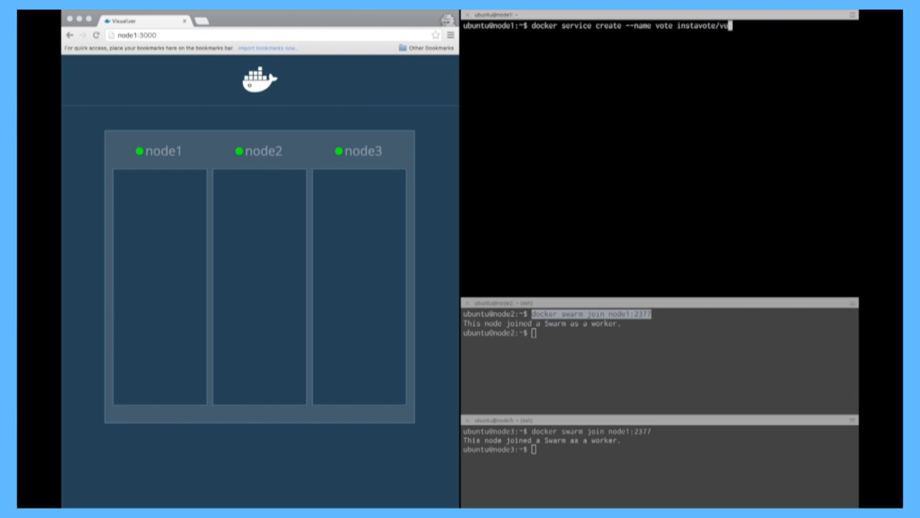
type("te")
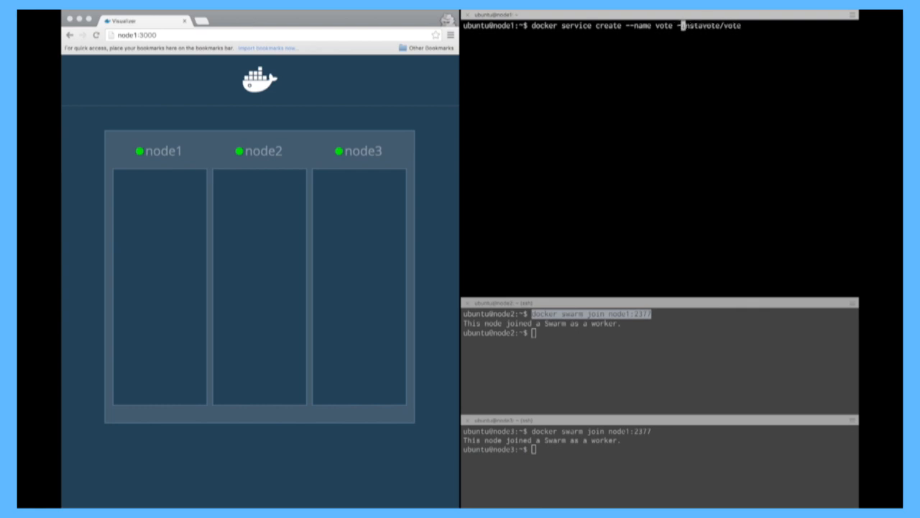
type("-p 8080")
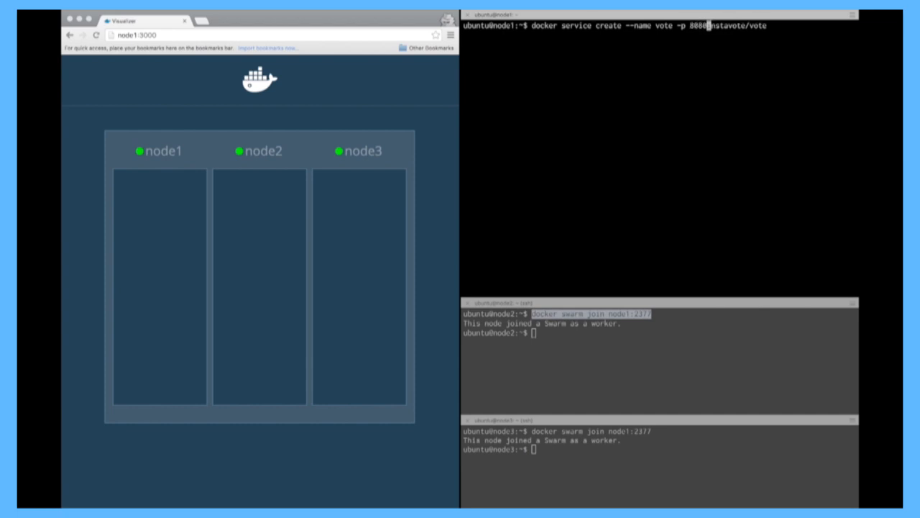
key("Return")
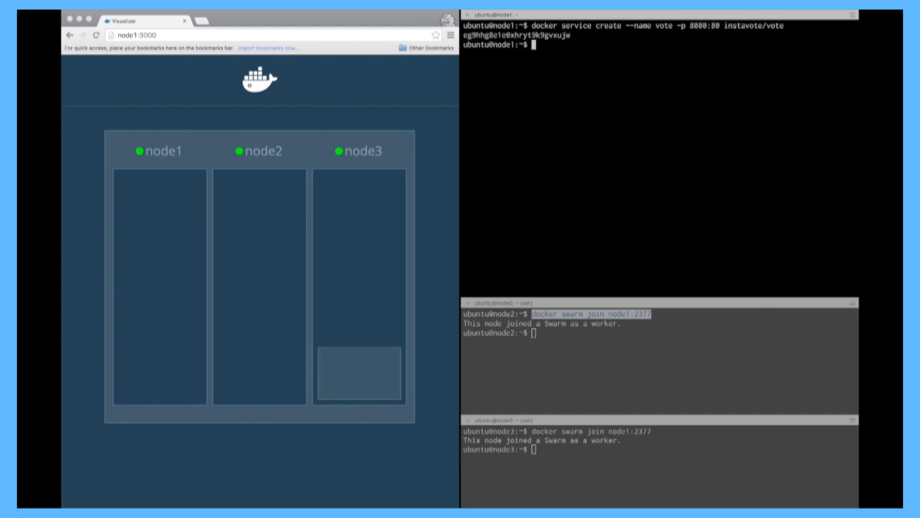
mouse_move(558, 206)
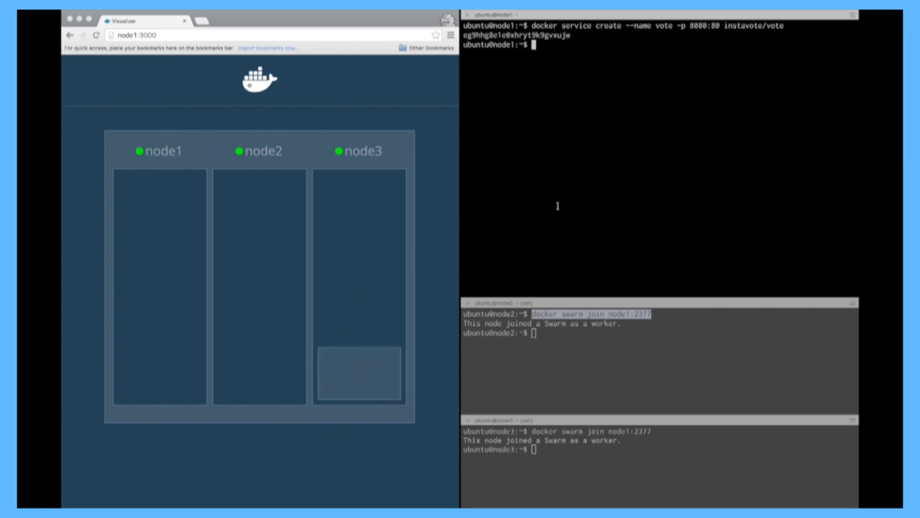
mouse_move(578, 190)
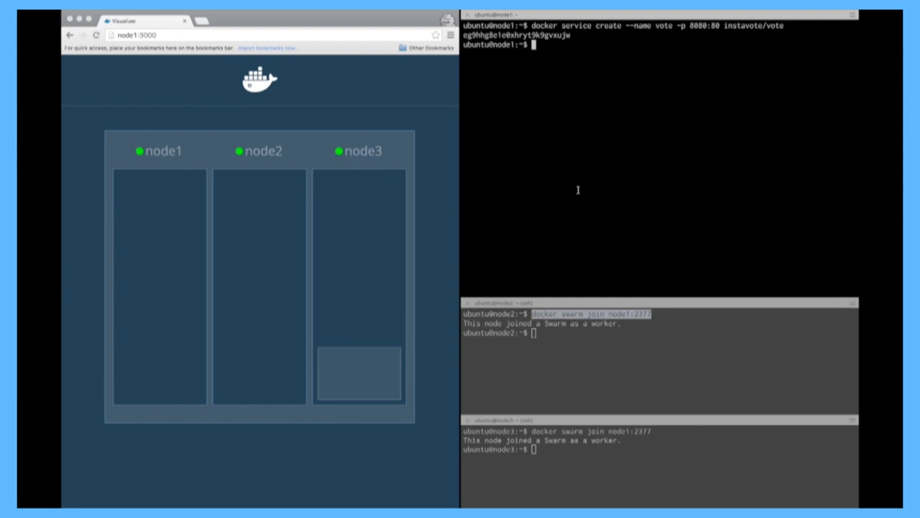
List services showing vote at 1/1 replicas, then show its task vote.1 Running on node3.
type("docker ser")
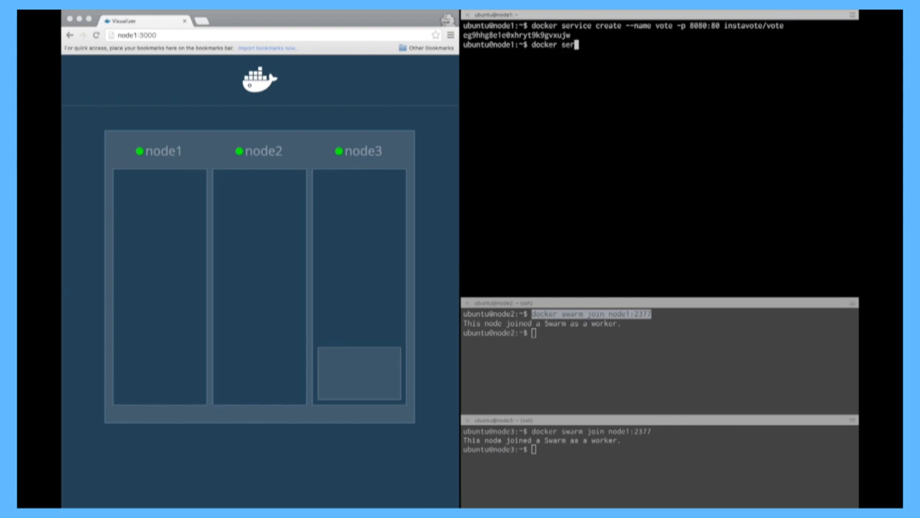
key("Return")
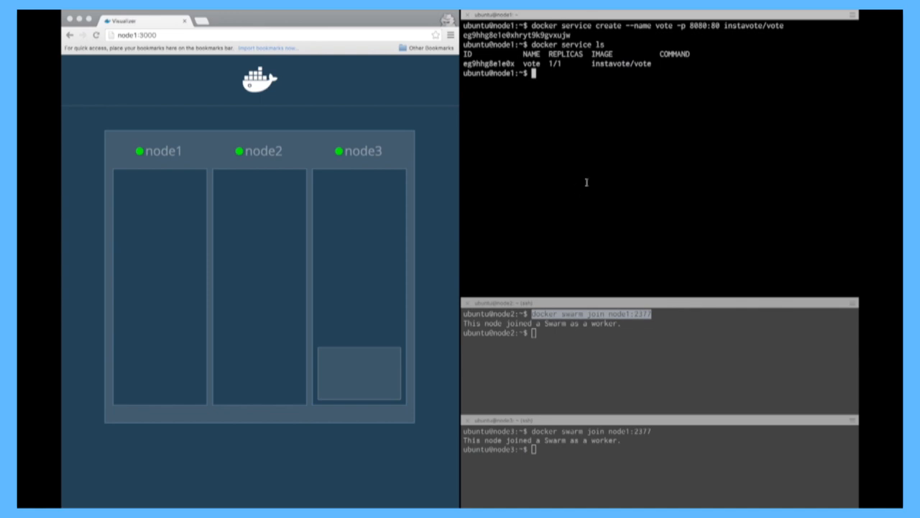
mouse_move(556, 93)
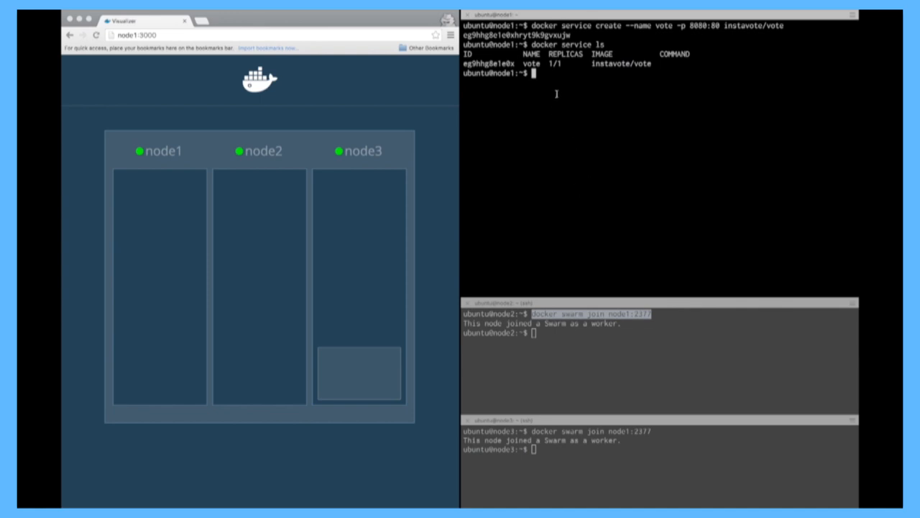
type("docker service")
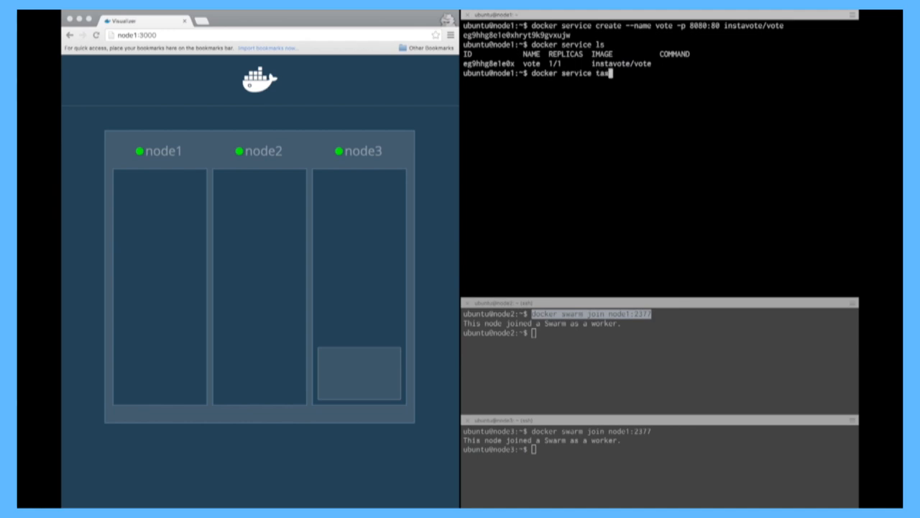
type("tasks")
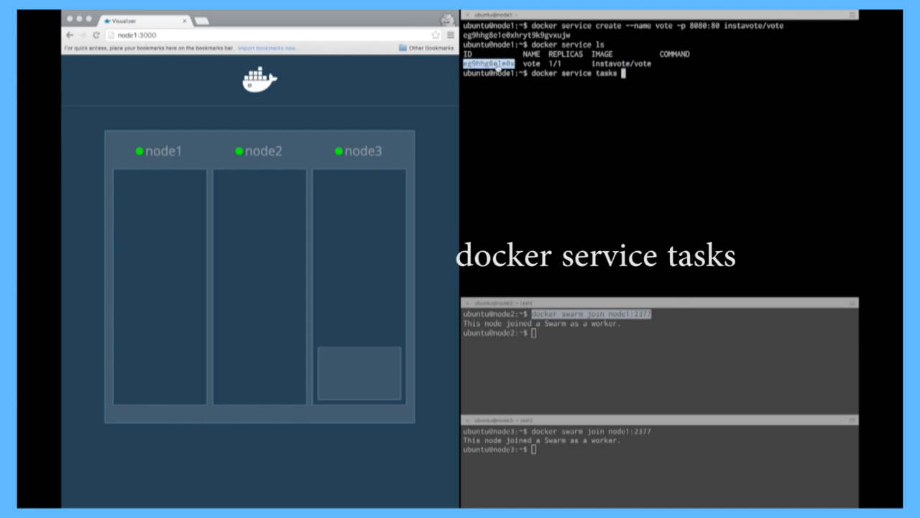
key("Return")
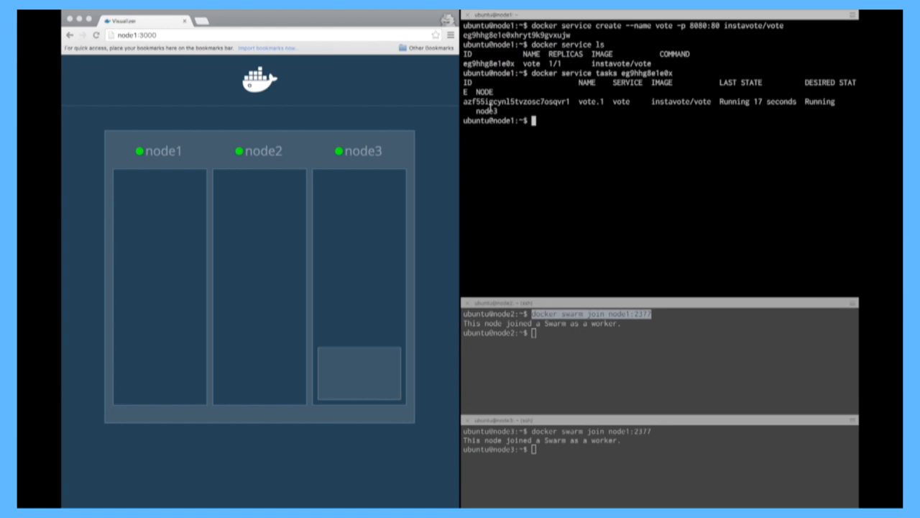
Load the Cats vs Dogs voting page at node1:8080 and node2:8080 in a new browser tab.
left_click(201, 20)
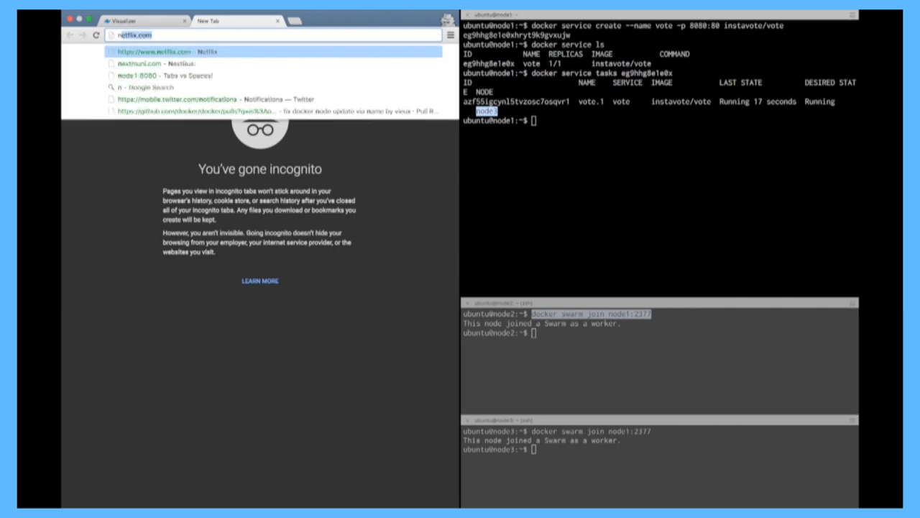
type("node1:8080")
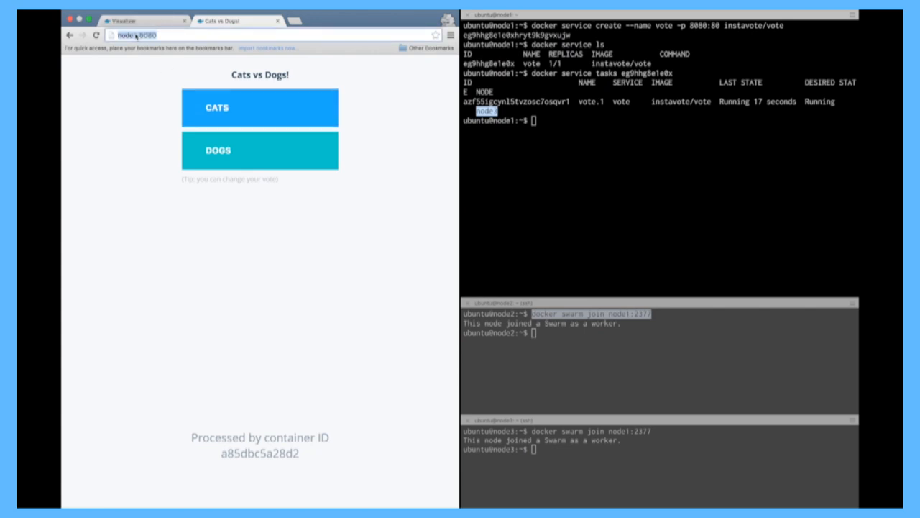
type("node2:8080")
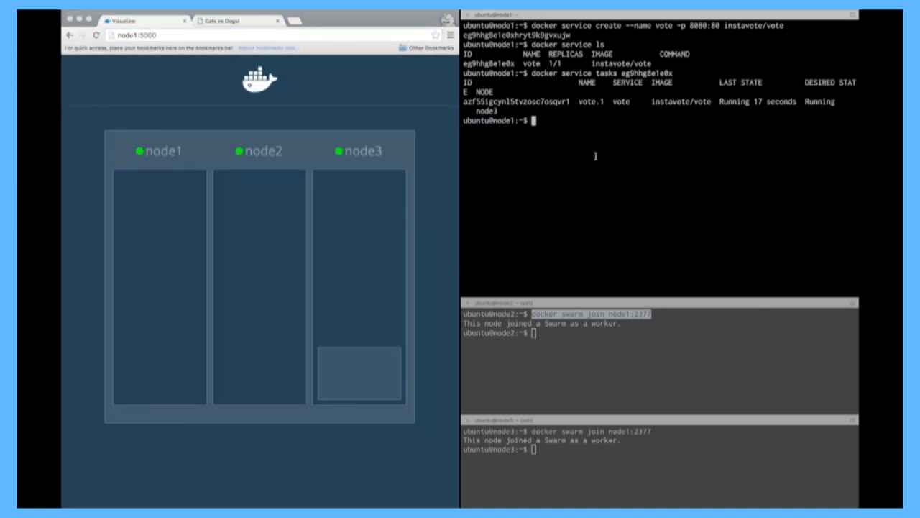
Scale the vote service to 6 replicas with 'docker service scale vote=6' and check the visualizer.
type("docker service")
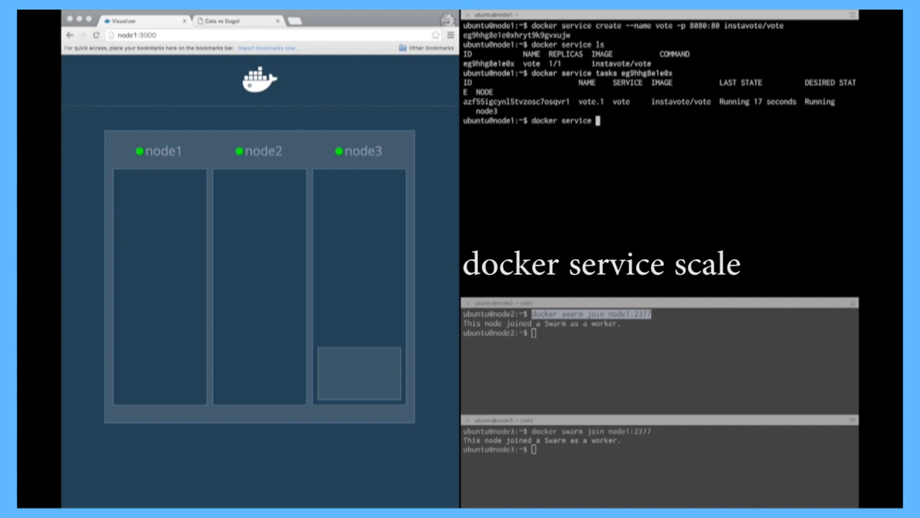
type("scale v")
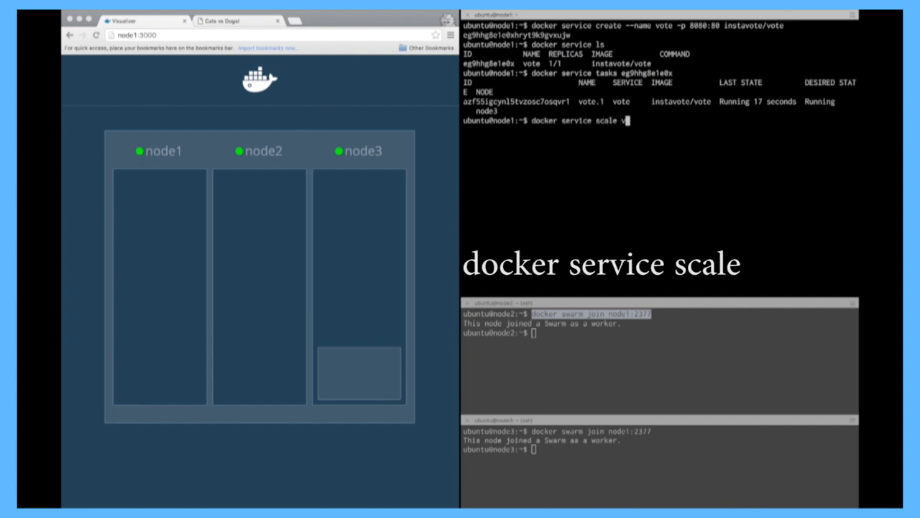
type("ote=")
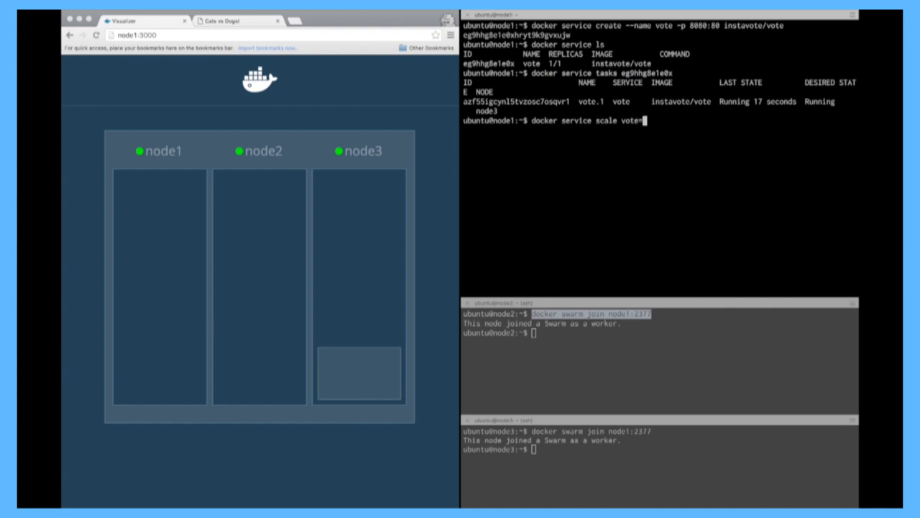
type("=")
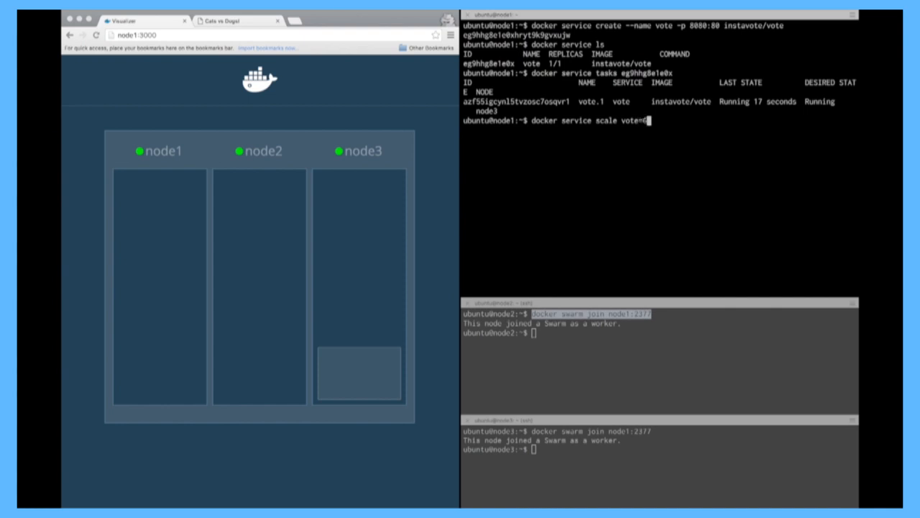
key("Return")
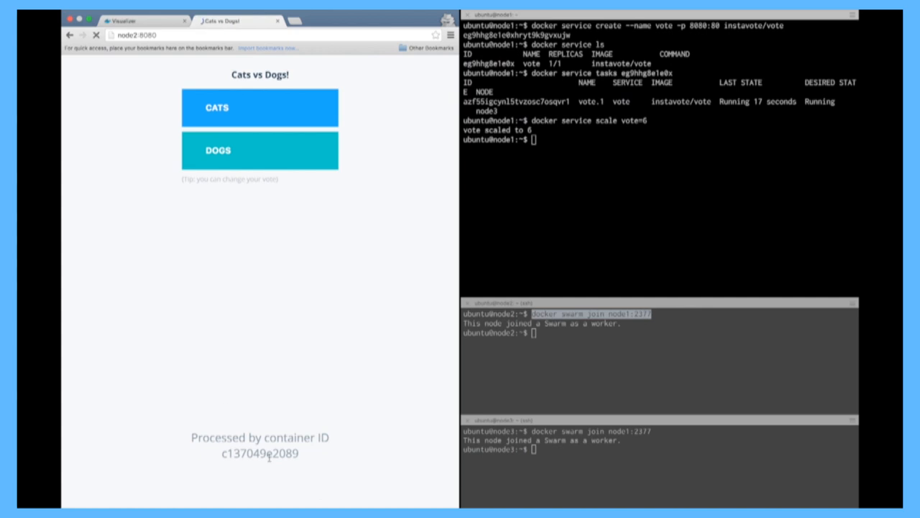
left_click(95, 35)
type("docker ser")
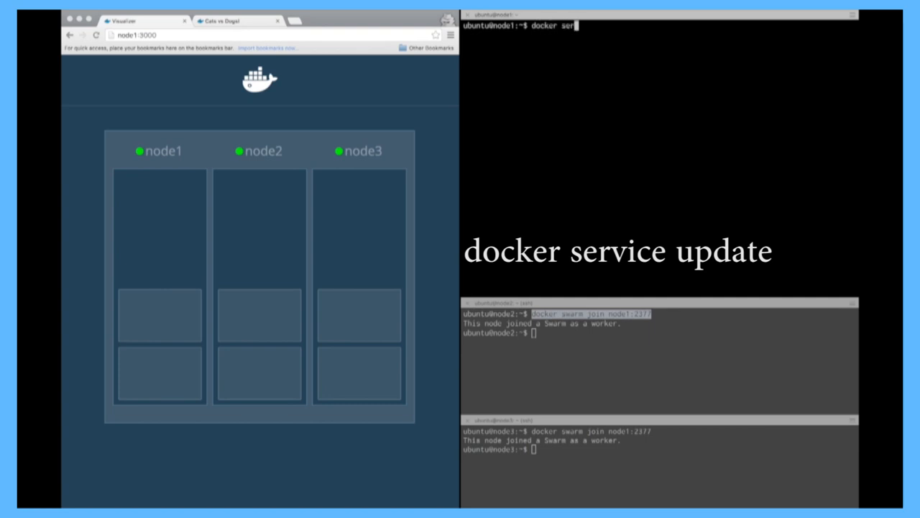
Update the vote service to the instavote/vote:movies image with 'docker service update --image'.
type("vice update")
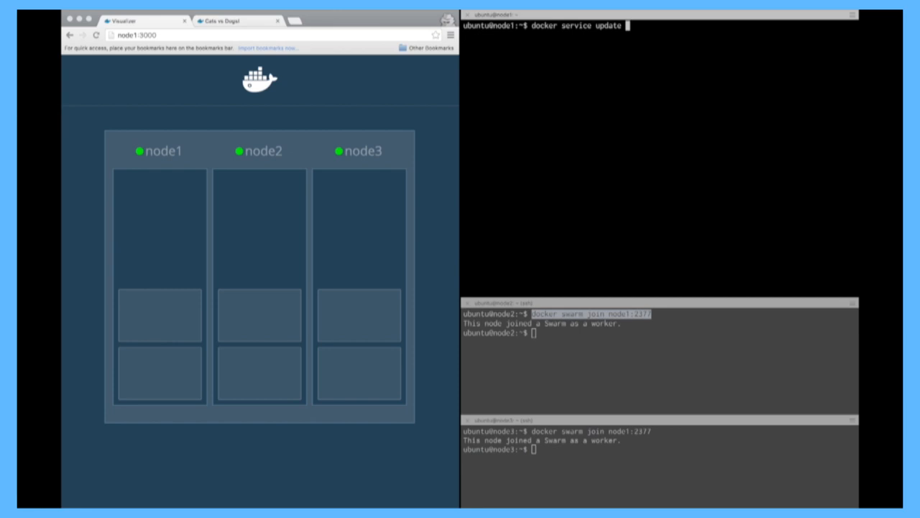
type("--image")
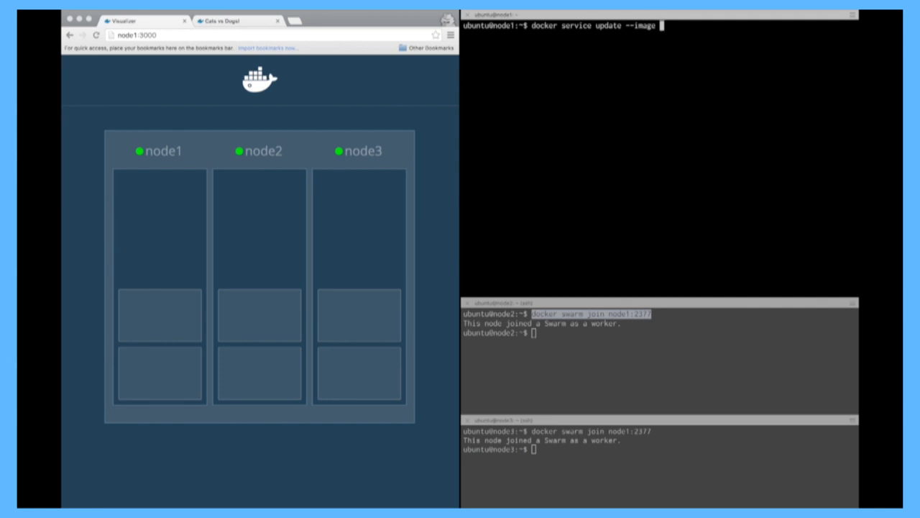
type("instavote")
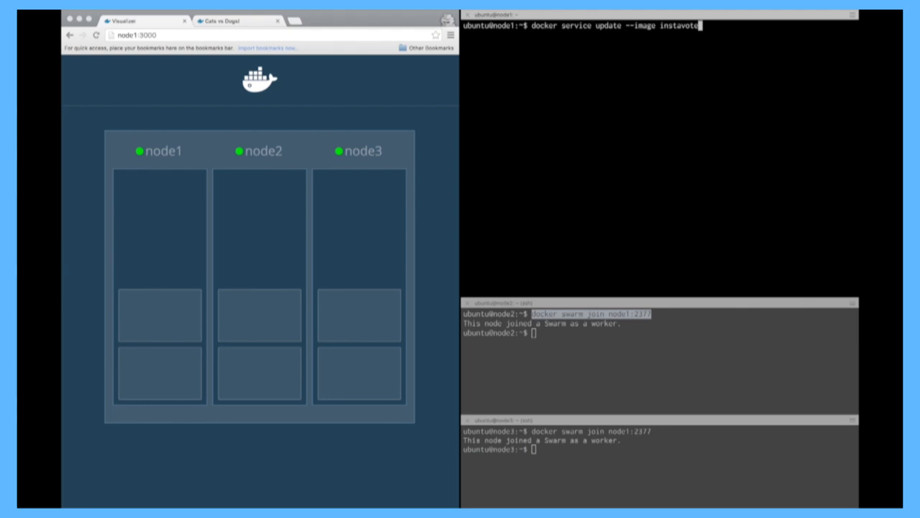
type("/vote")
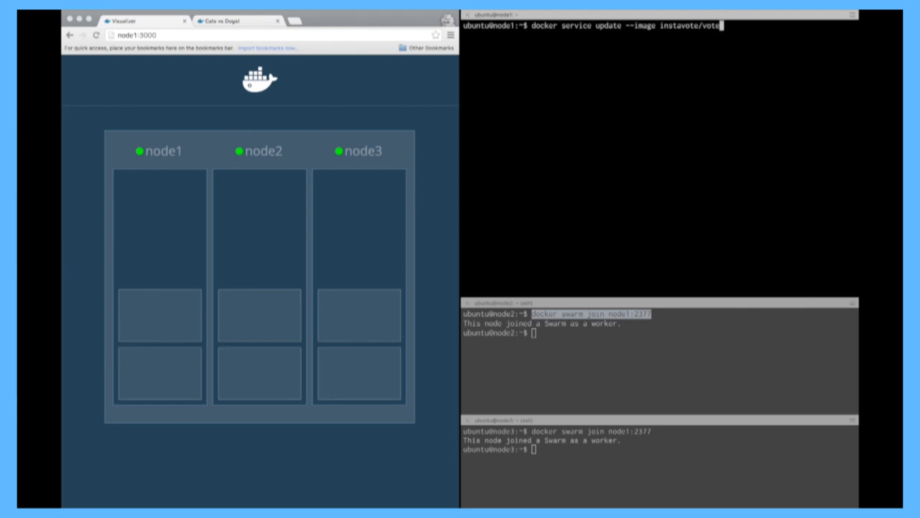
type(":movies")
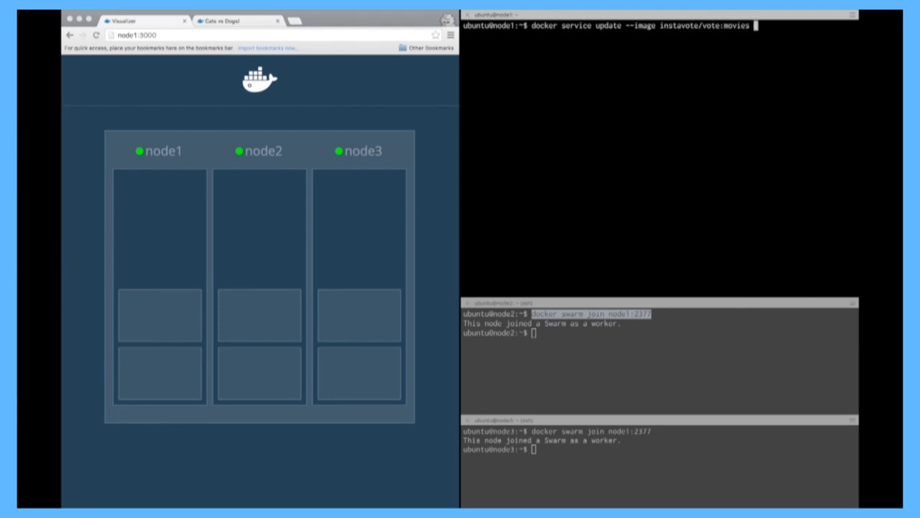
type("vote")
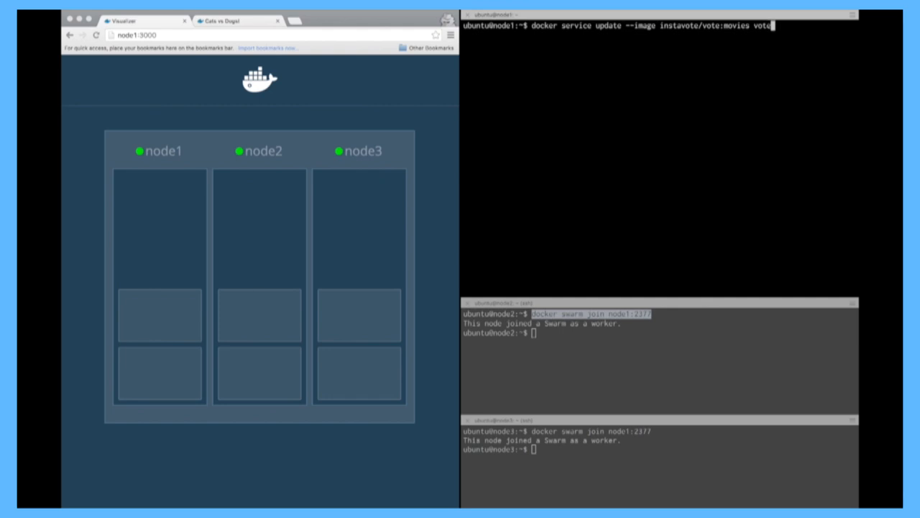
key("Return")
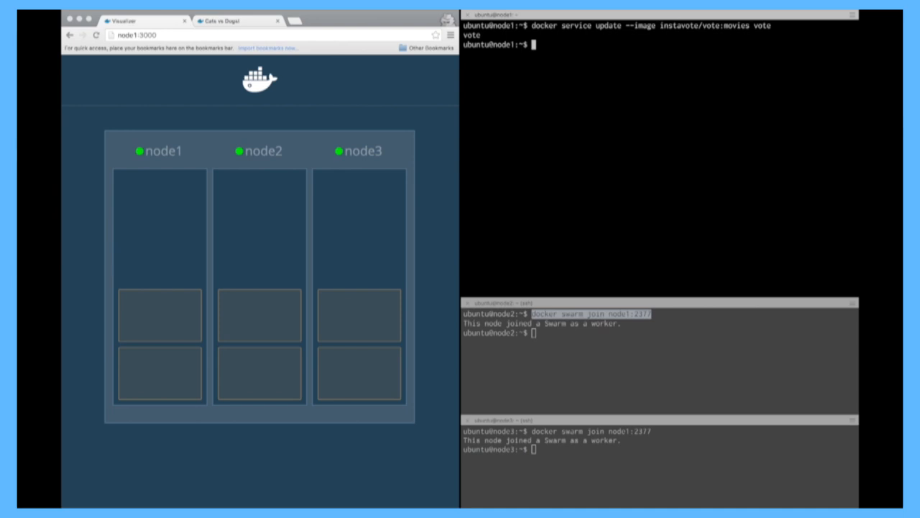
Reload the voting page to get answers from different containers, then view the swarm visualizer.
left_click(237, 20)
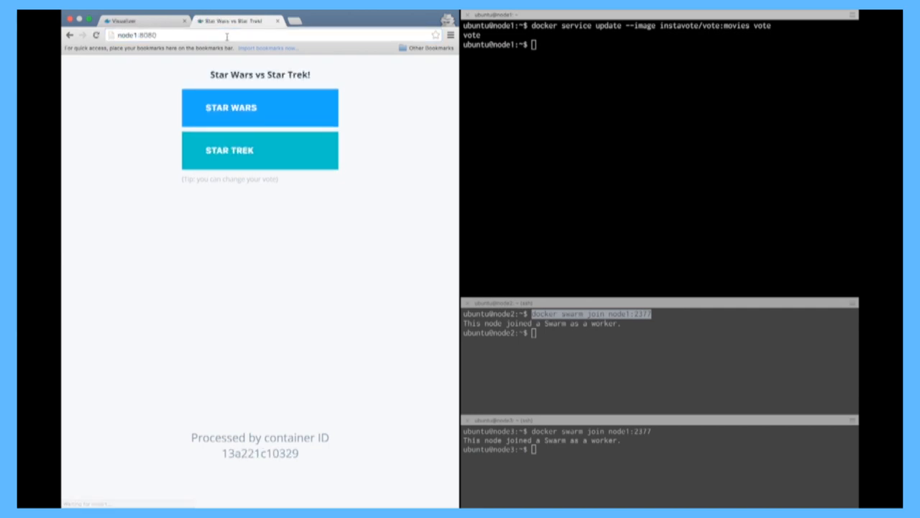
left_click(95, 34)
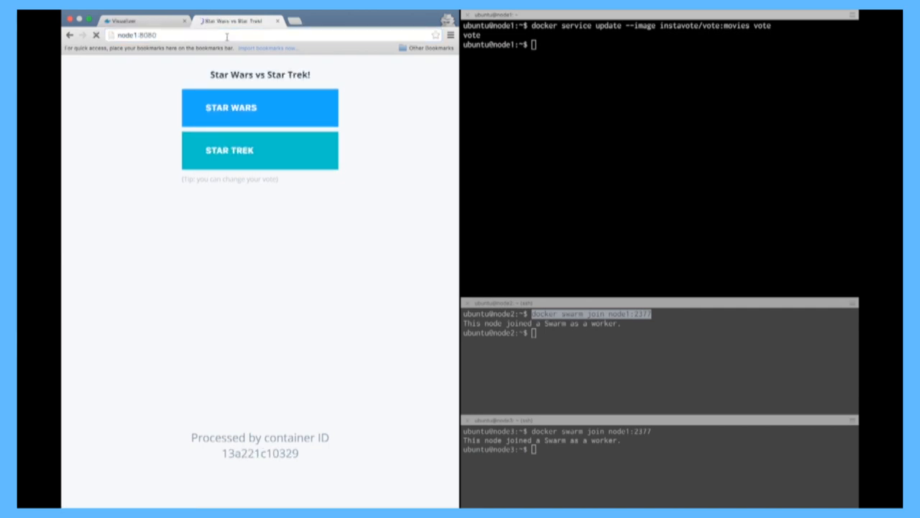
left_click(95, 35)
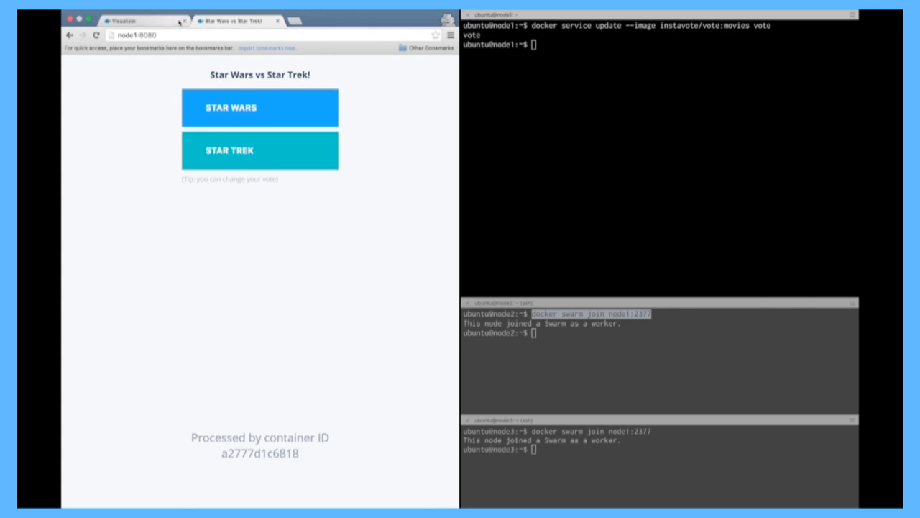
left_click(136, 35)
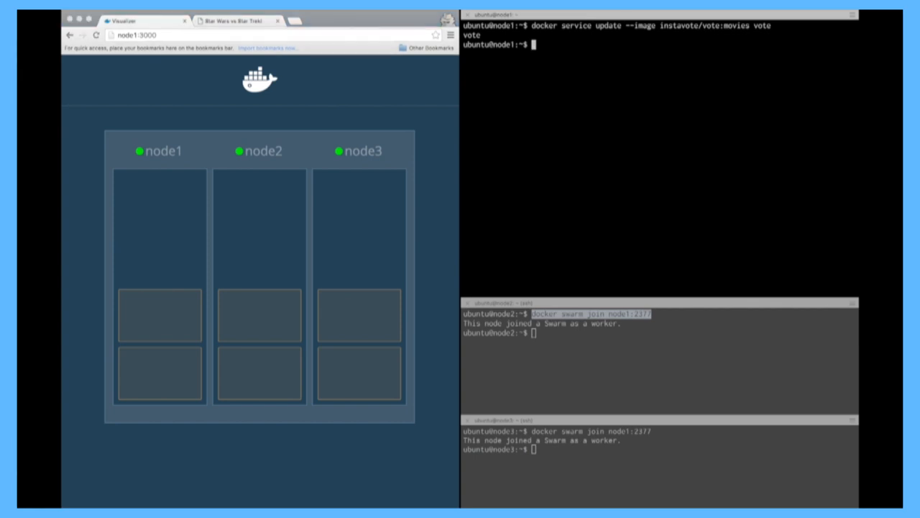
Launch a rolling update to instavote/vote:indent with --update-parallelism 2 and --update-delay 10s.
type("docker service update --image instavote/vote:movies vote")
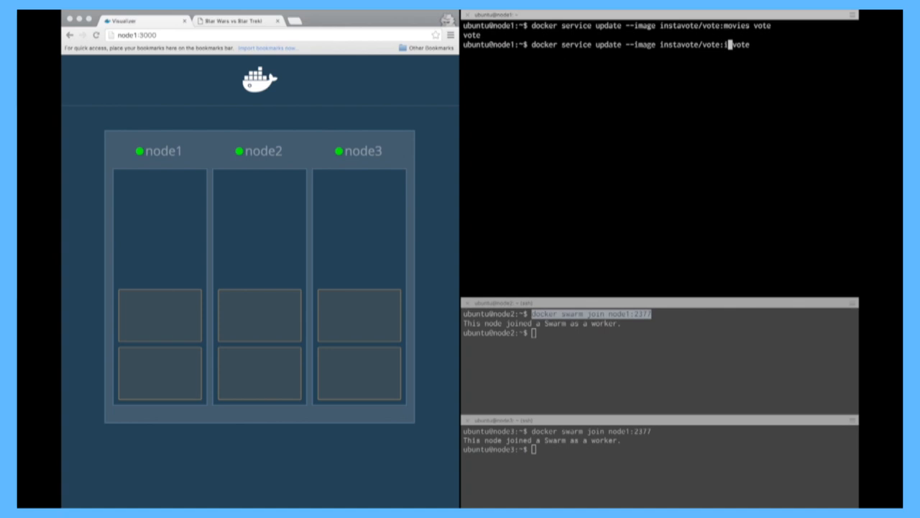
type("indent")
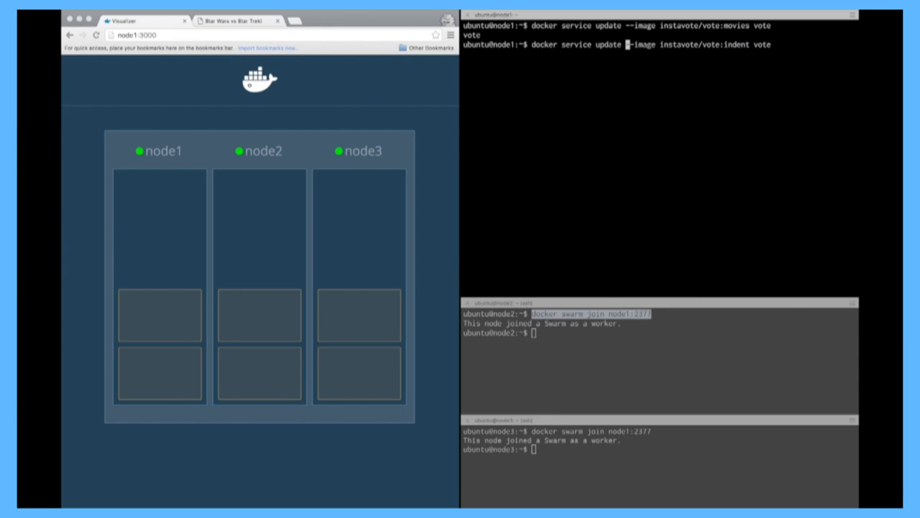
type("--update-paral--")
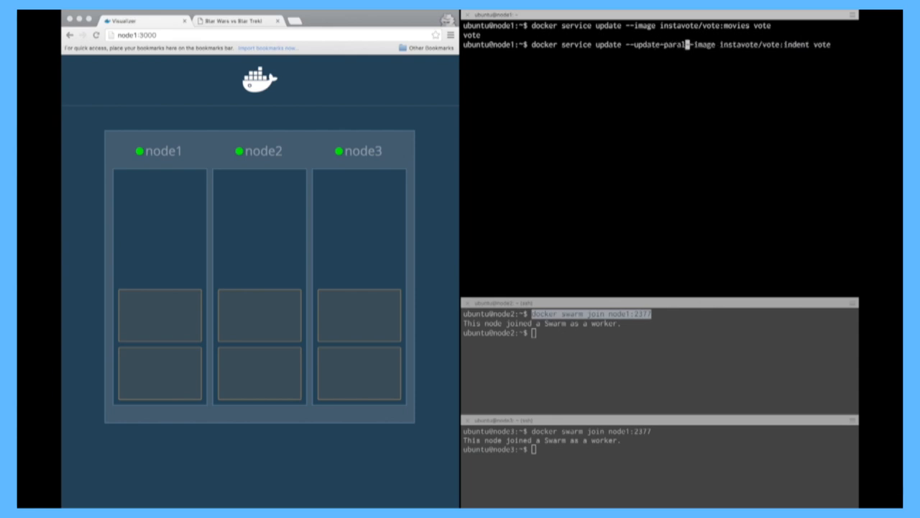
type("lelism")
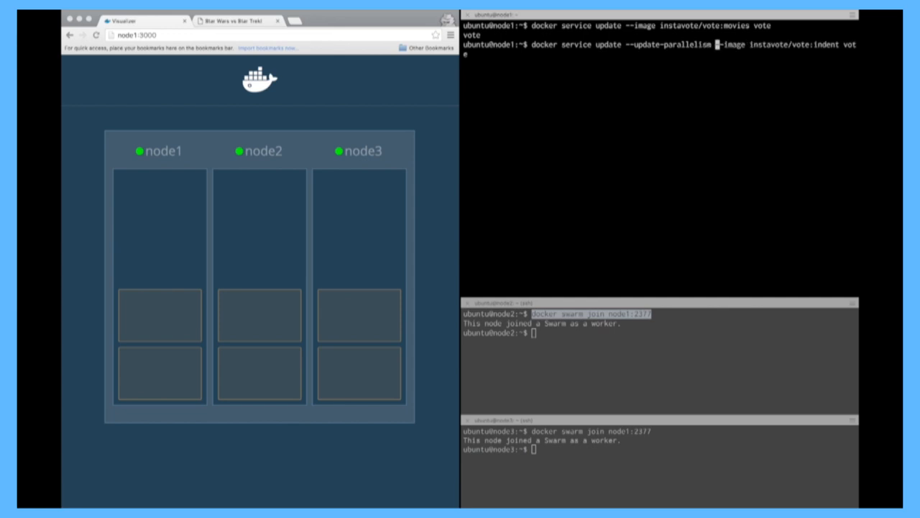
type("2 --update-delay")
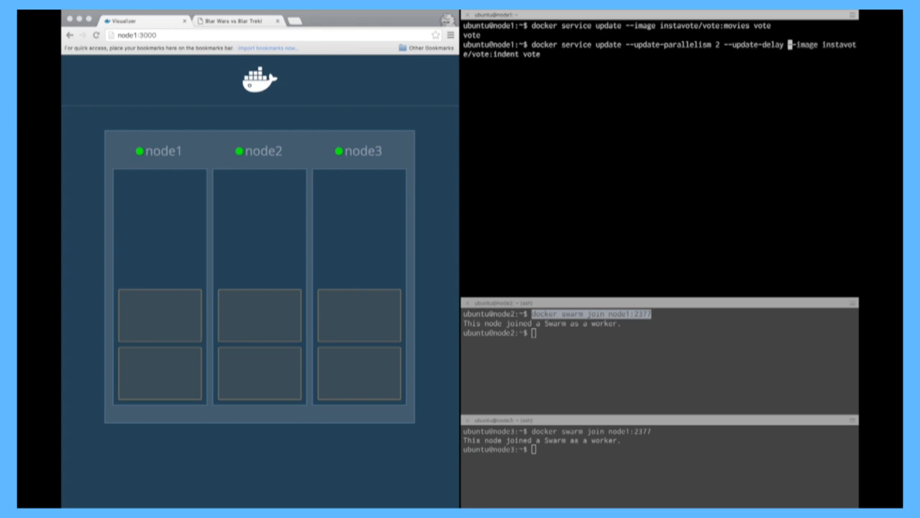
type("10s")
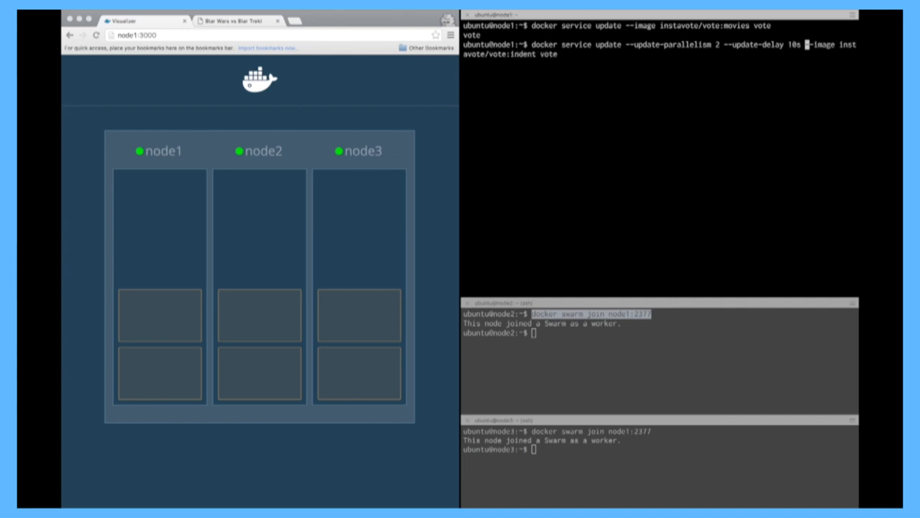
key("Return")
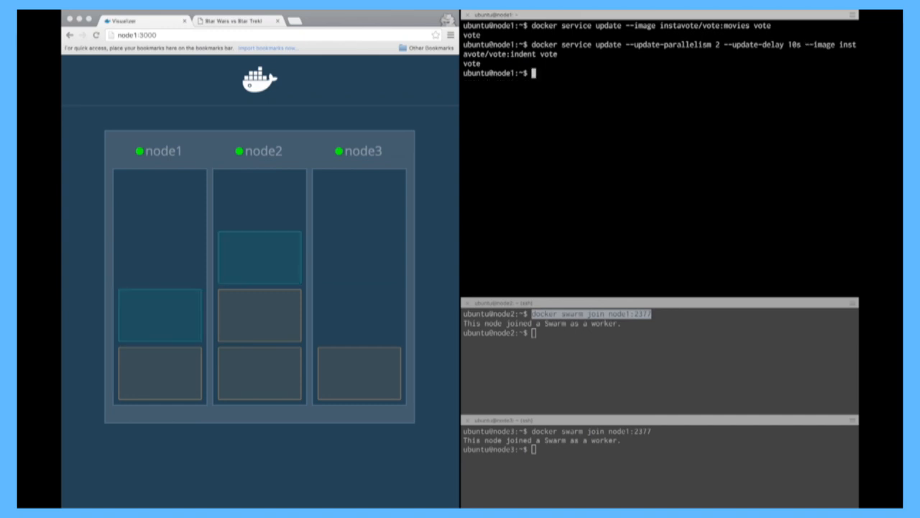
mouse_move(268, 288)
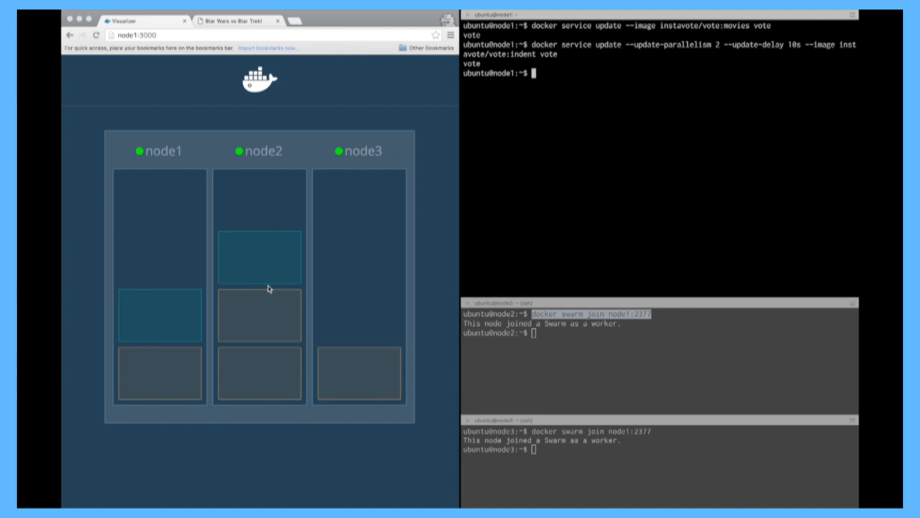
mouse_move(262, 273)
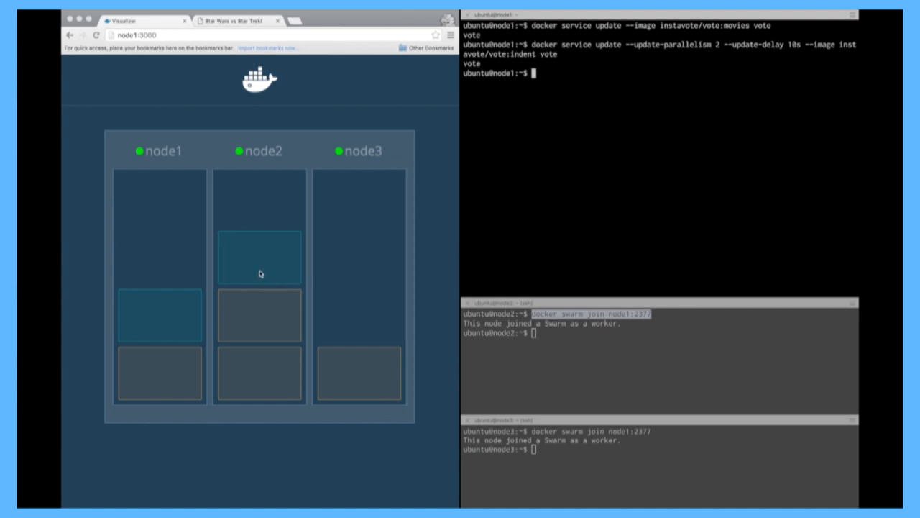
mouse_move(284, 271)
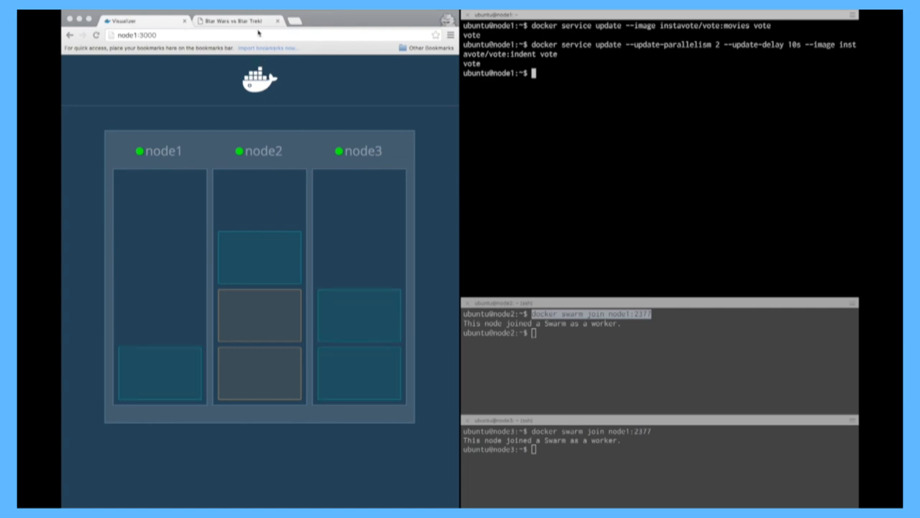
Load node2:8080 to see the Tabs vs Spaces! poll and confirm all six tasks updated in the visualizer.
left_click(231, 22)
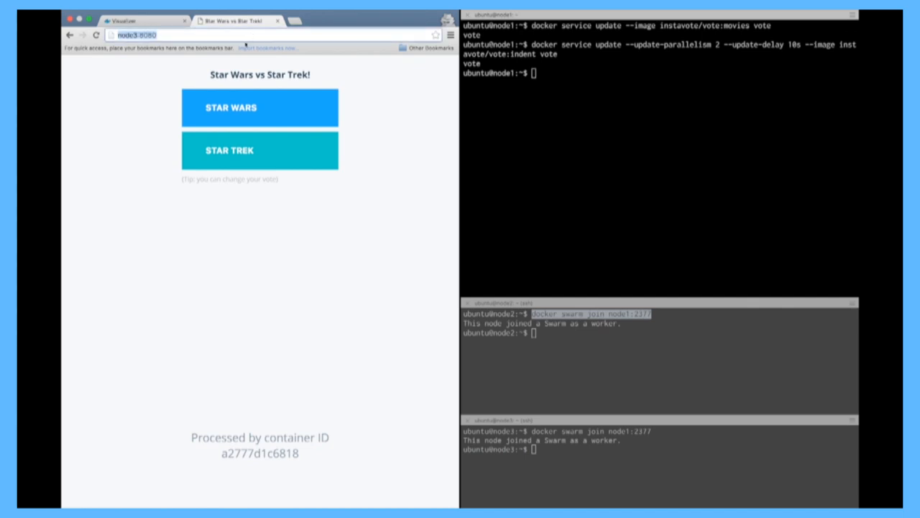
type("node2:8080")
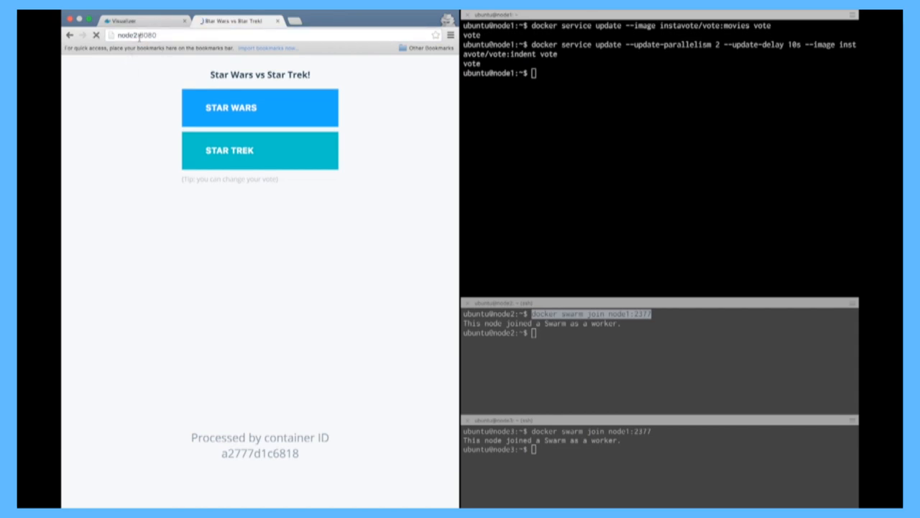
left_click(94, 34)
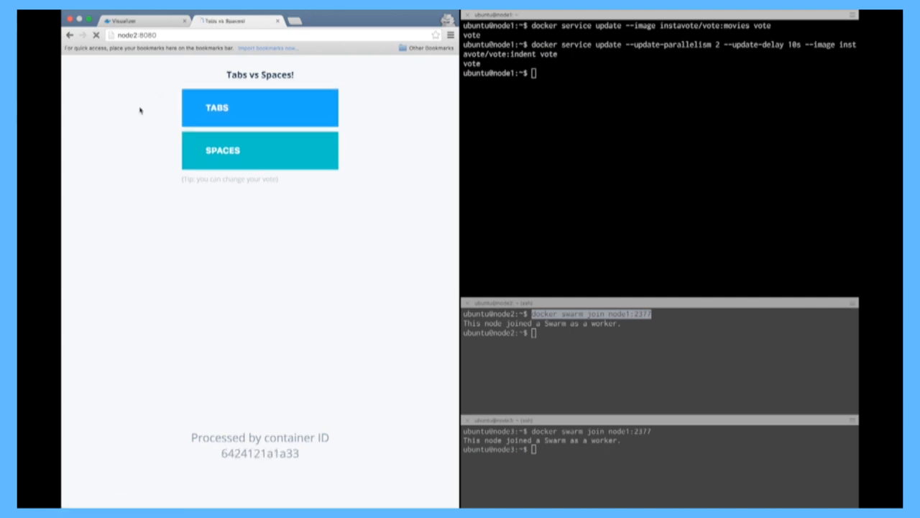
left_click(127, 22)
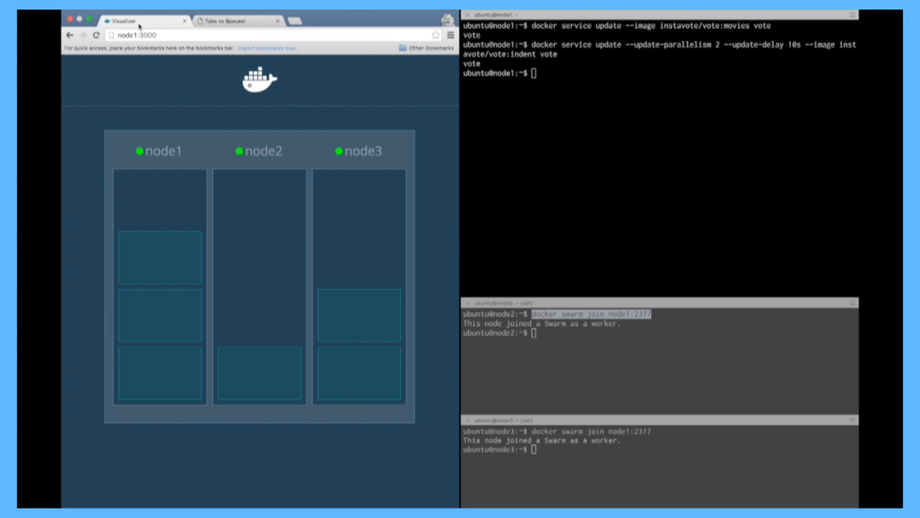
left_click(237, 20)
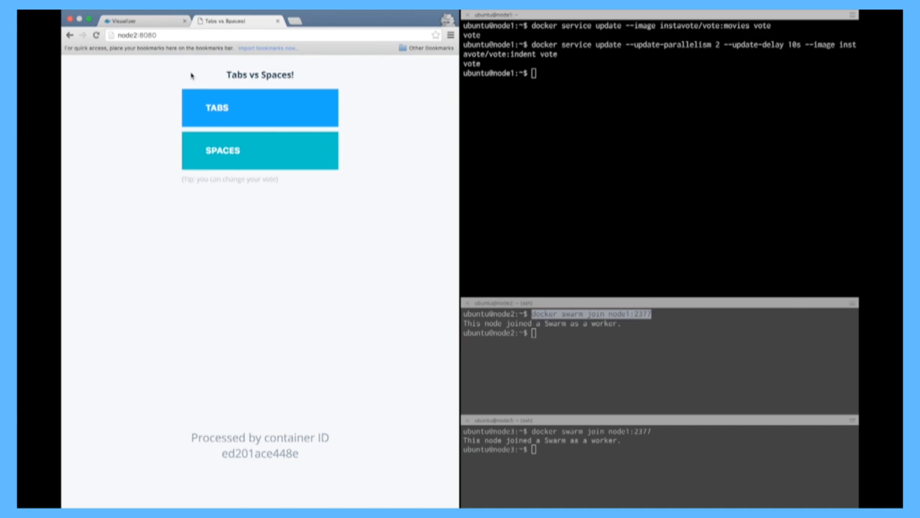
left_click(141, 20)
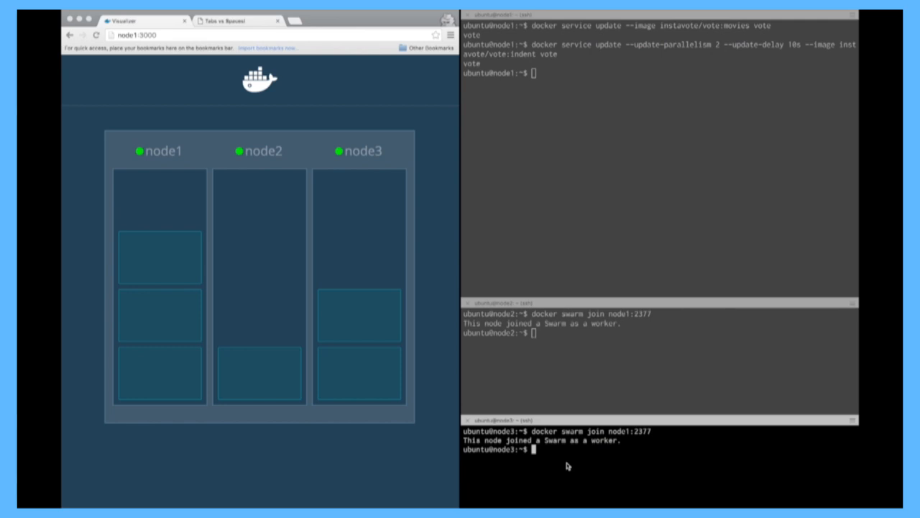
mouse_move(563, 424)
type("sudo shutdown")
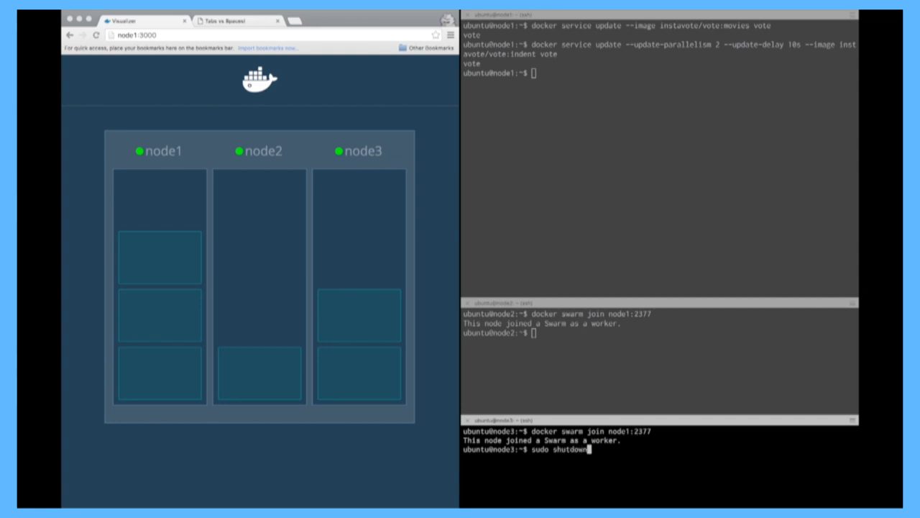
Halt node3 immediately with 'sudo shutdown -h now', closing its remote session.
type("-h now")
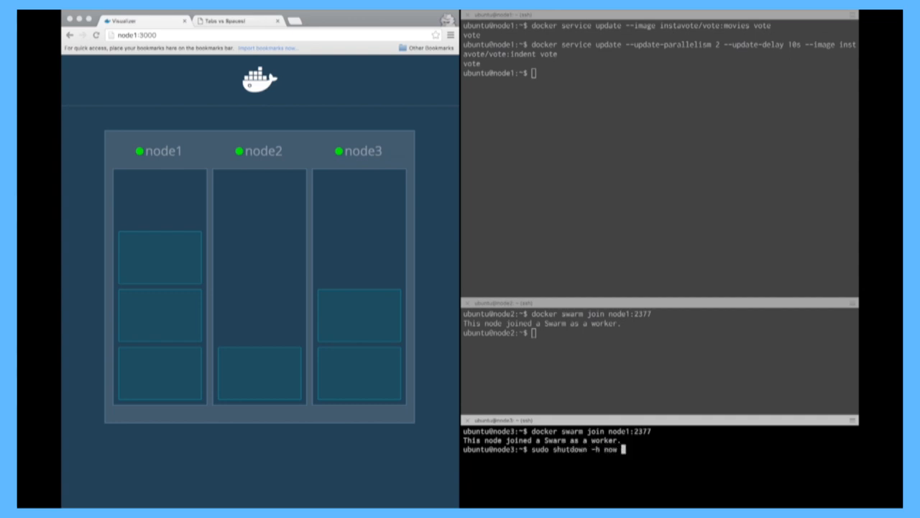
key("Return")
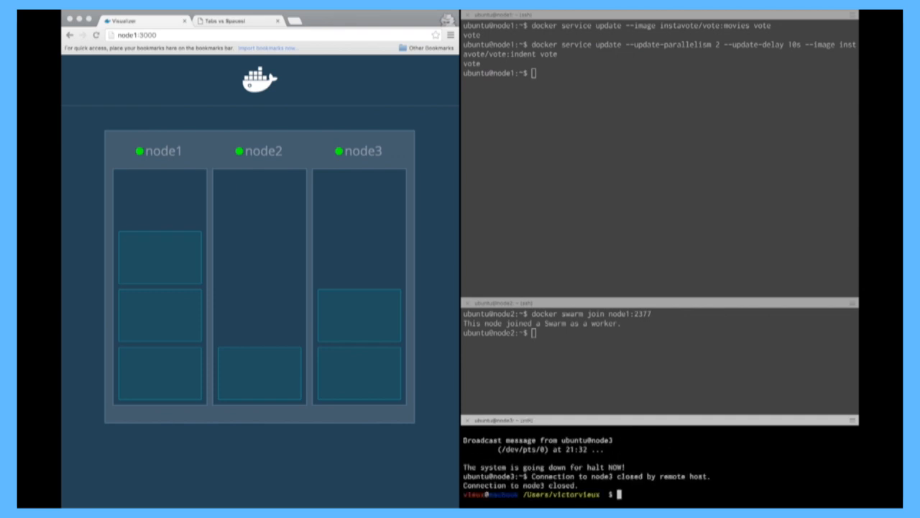